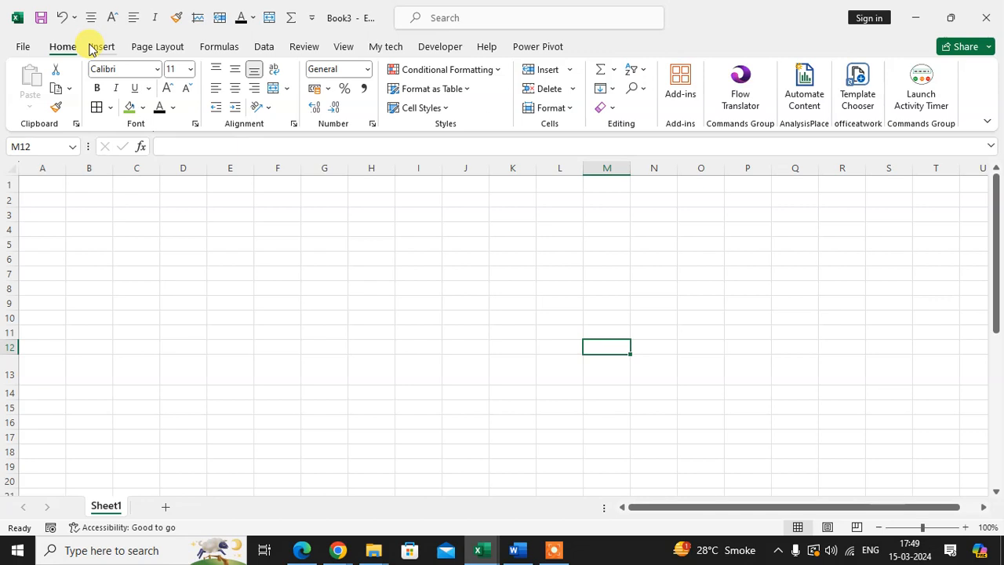
pyautogui.moveTo(217, 314)
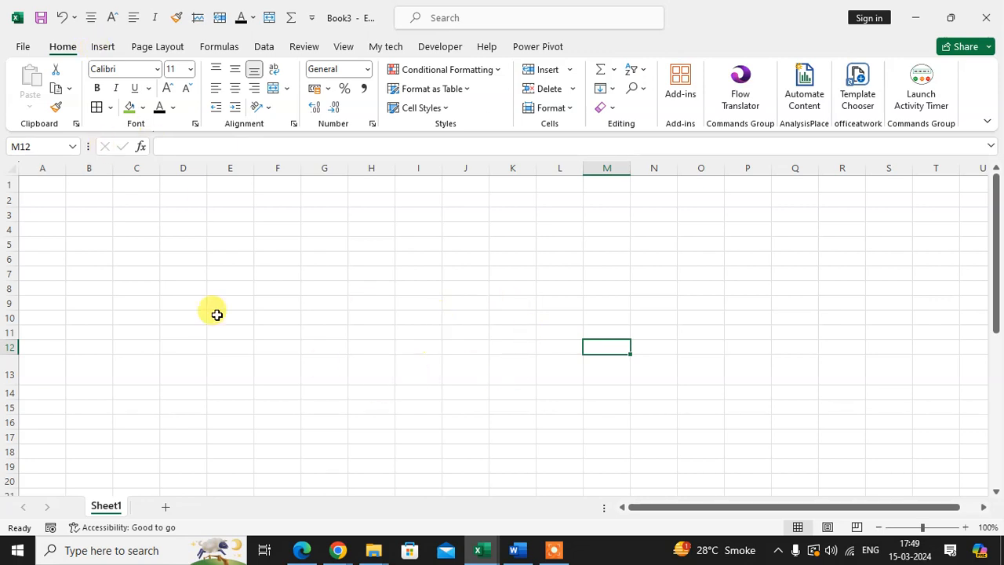
pyautogui.moveTo(63, 47)
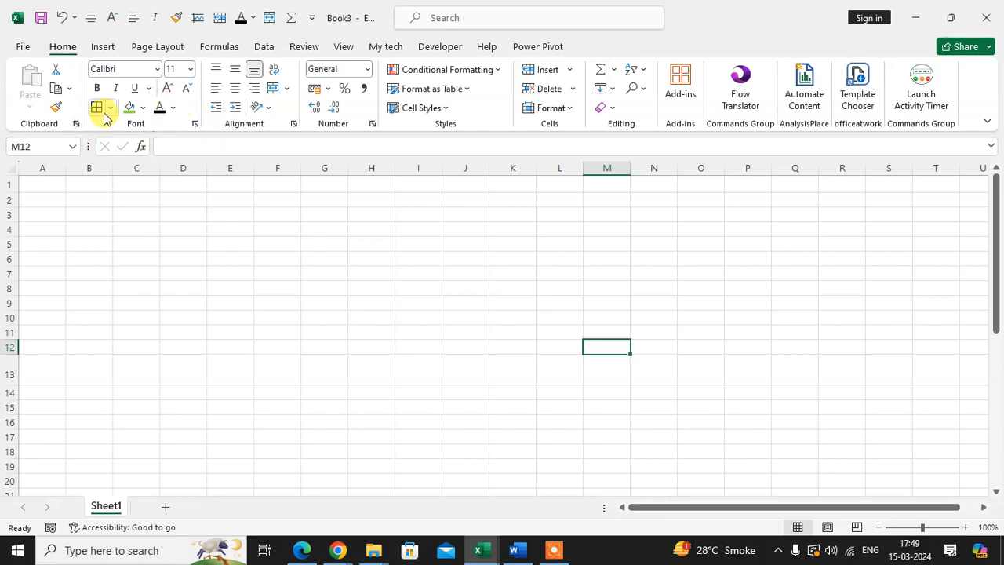
pyautogui.moveTo(111, 106)
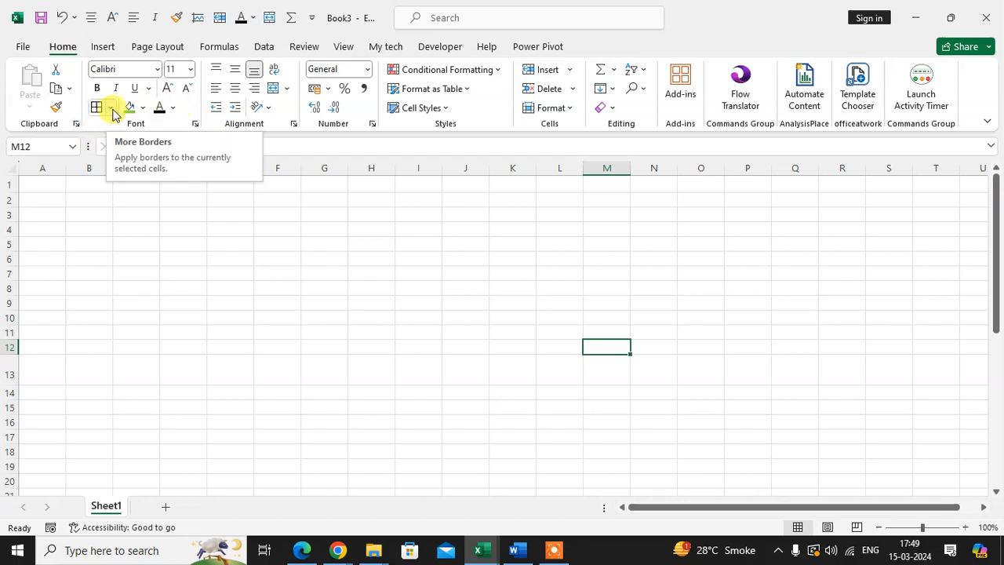
# Draw several large rectangular outlines, nested and overlapping, using Draw Border from the Borders menu.
pyautogui.click(110, 106)
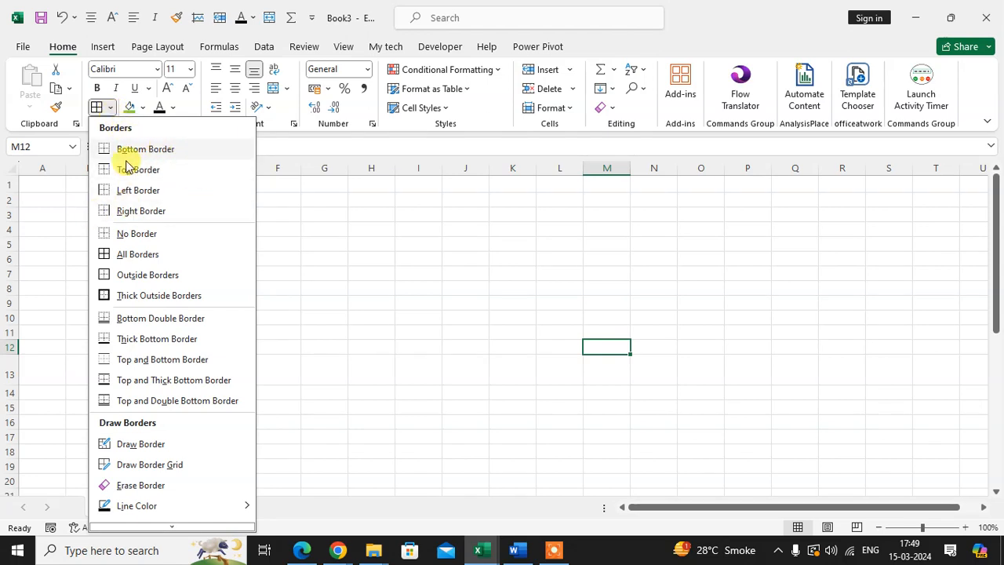
pyautogui.moveTo(160, 232)
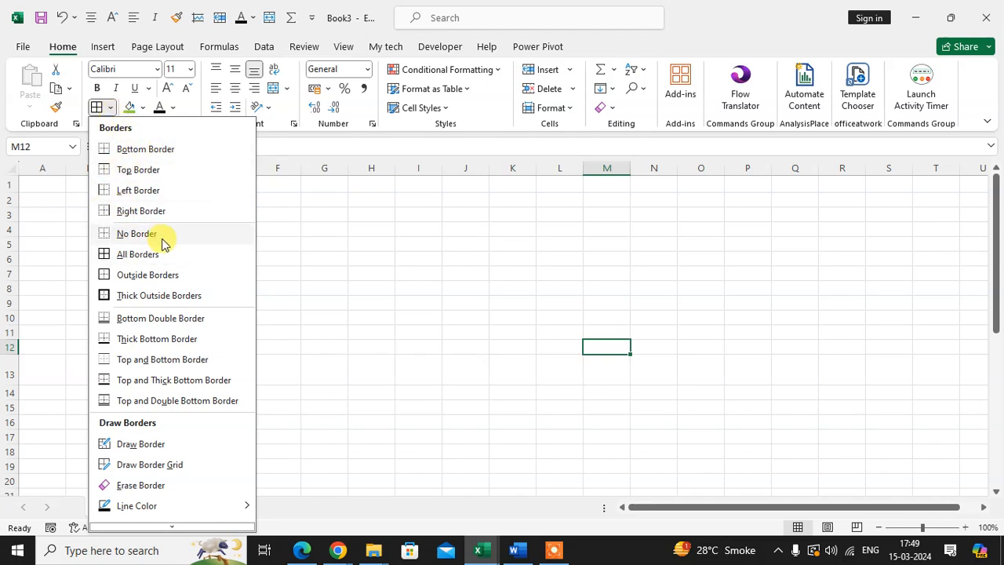
pyautogui.moveTo(220, 211)
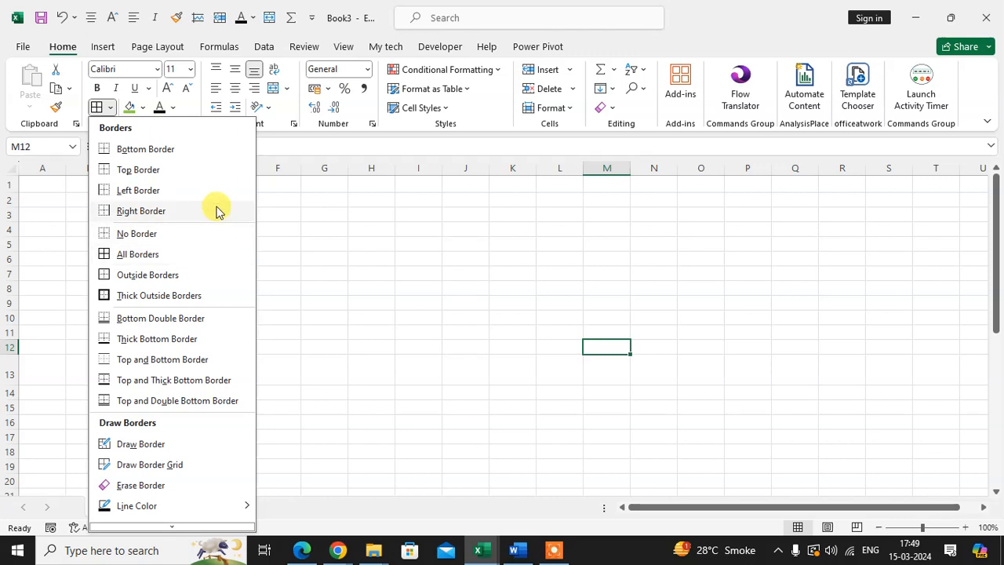
pyautogui.moveTo(141, 443)
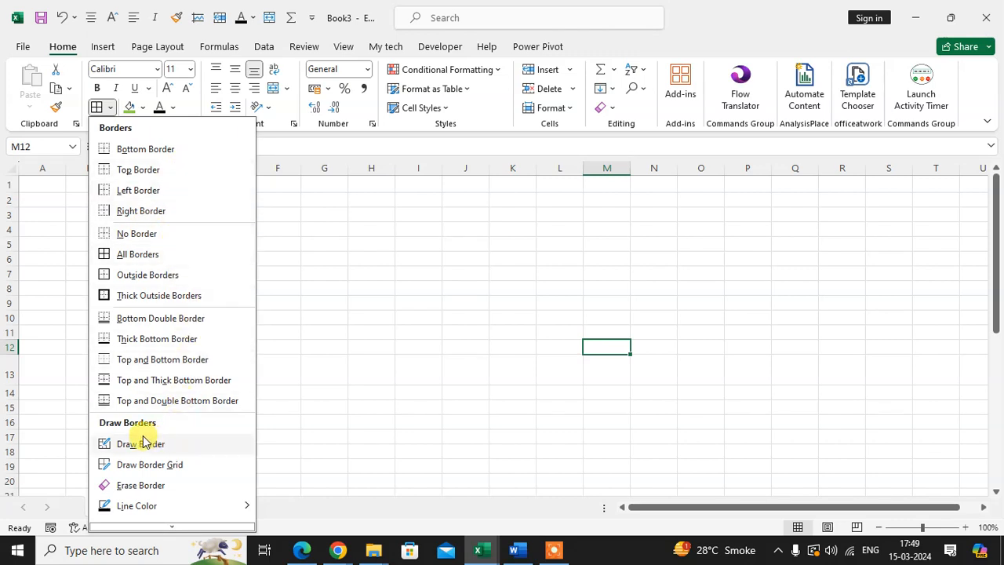
pyautogui.moveTo(160, 426)
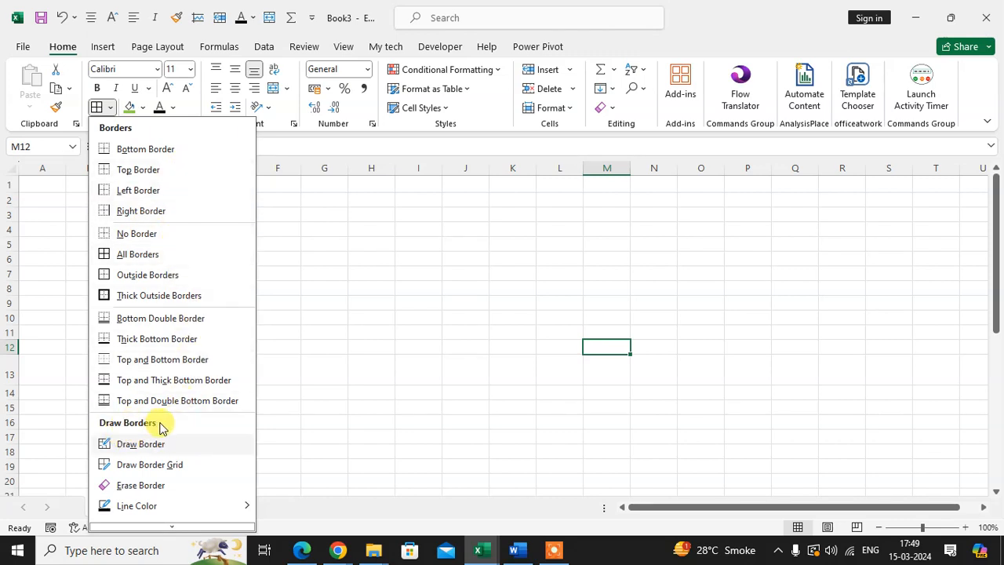
pyautogui.moveTo(207, 442)
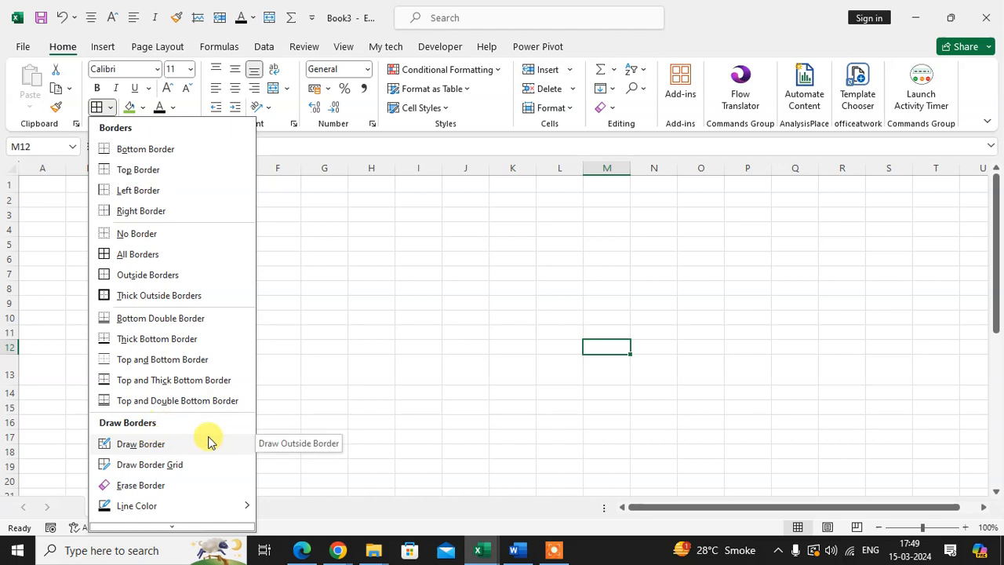
pyautogui.moveTo(176, 445)
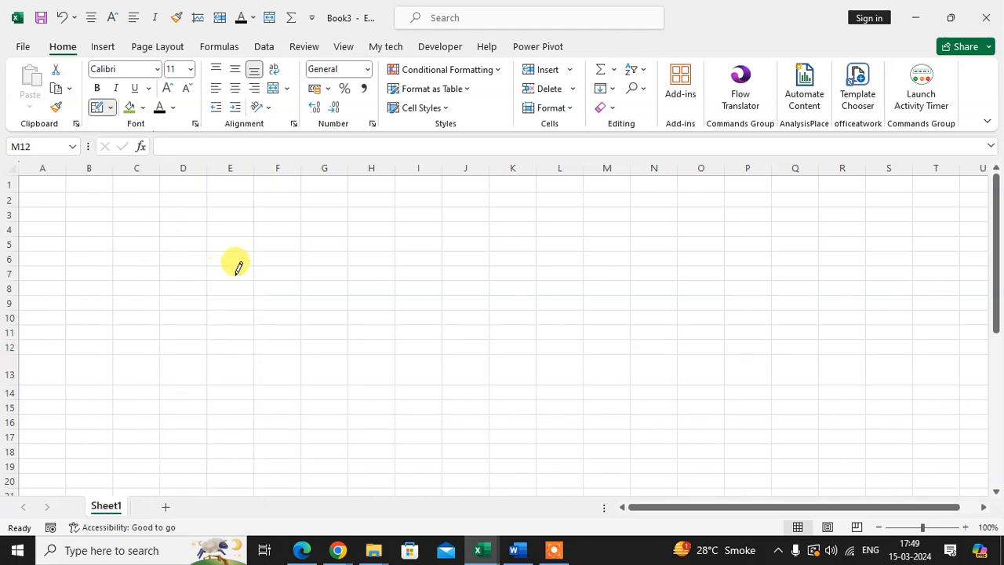
pyautogui.moveTo(242, 260)
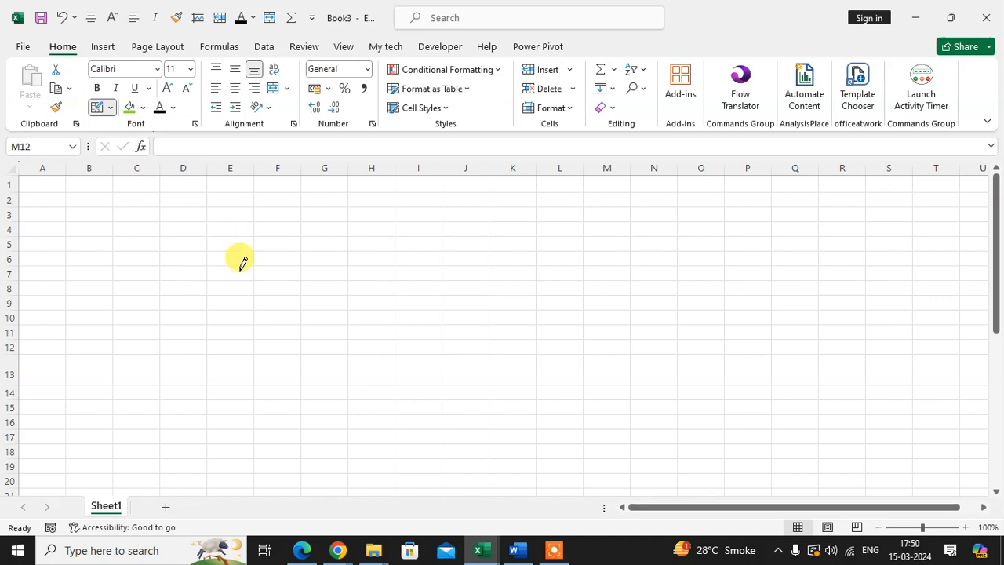
pyautogui.moveTo(292, 260)
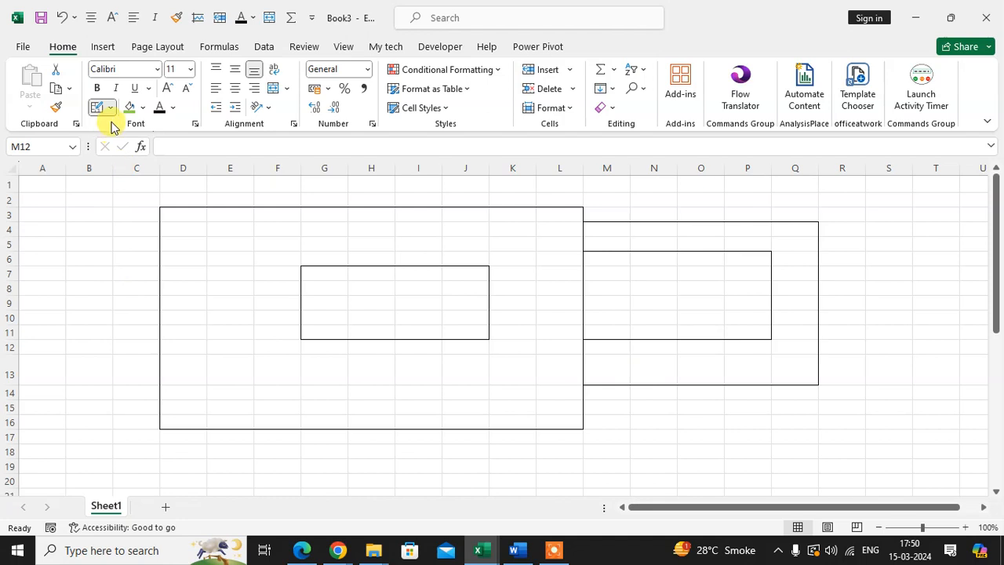
pyautogui.click(97, 106)
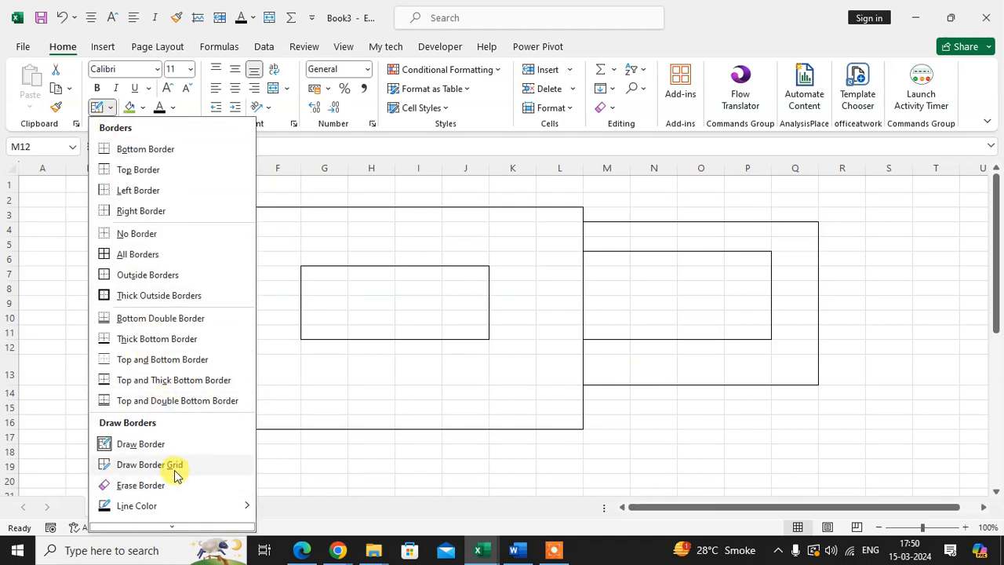
# Fill cell ranges inside and beside the rectangles with full border grids using Draw Border Grid.
pyautogui.click(151, 464)
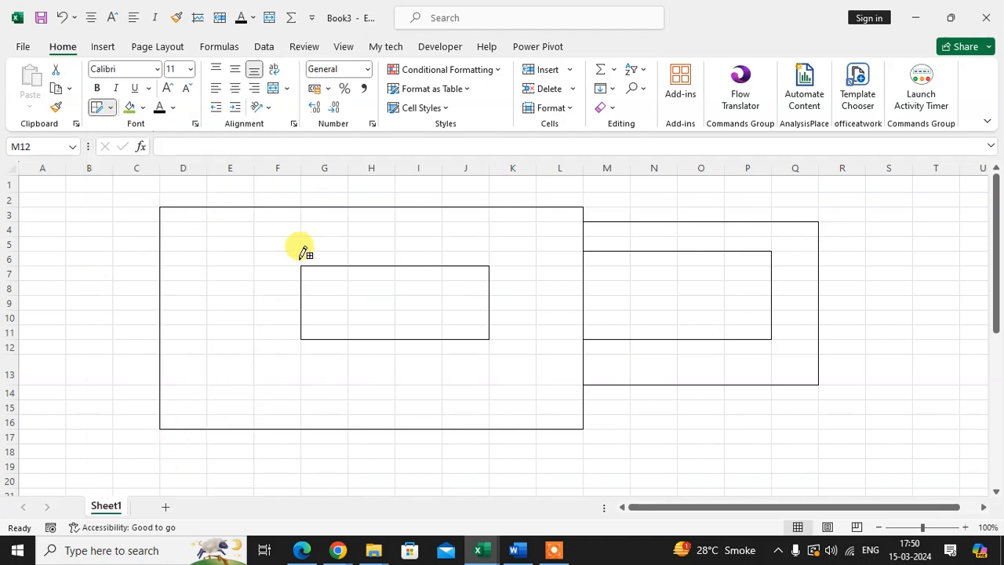
pyautogui.moveTo(301, 238); pyautogui.dragTo(489, 384)
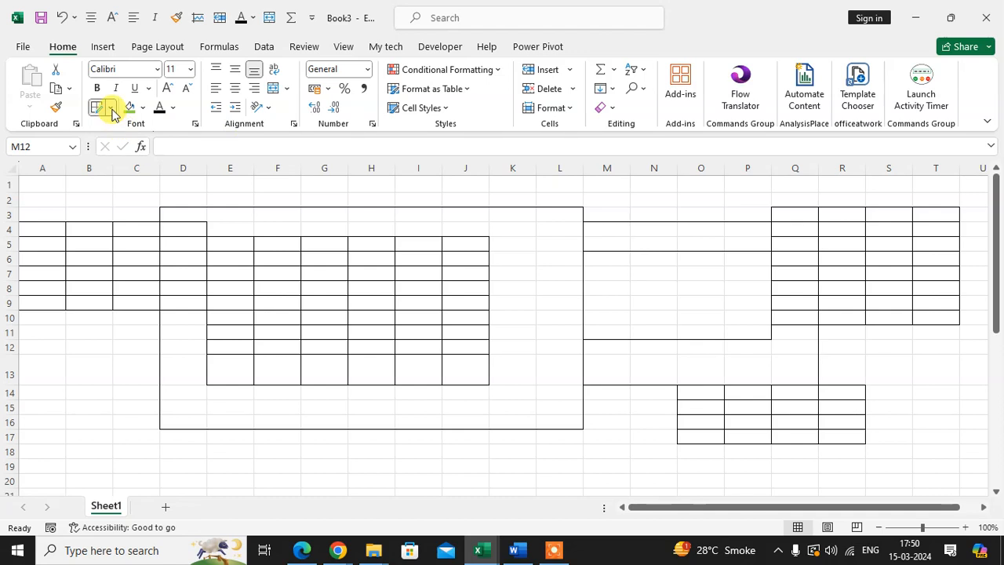
pyautogui.click(112, 107)
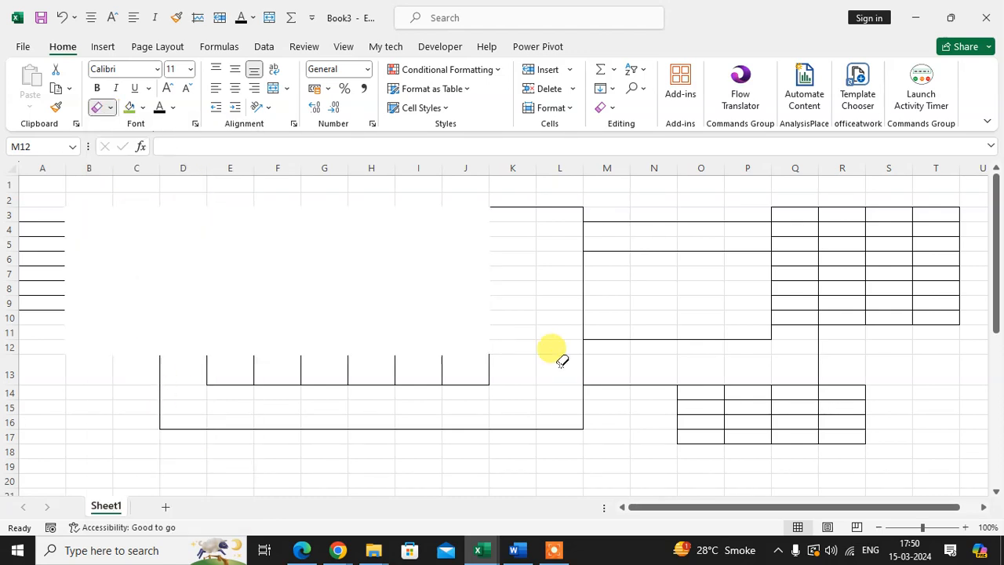
# Erase every drawn outline and grid with Erase Border, leaving the sheet blank.
pyautogui.hscroll(3)
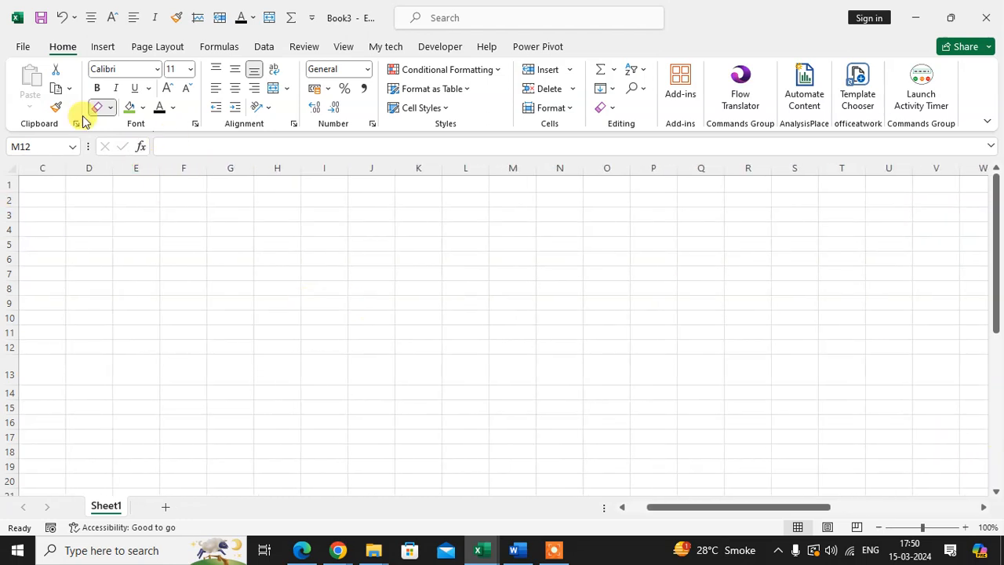
# Draw two red border grids side by side after setting the line color to red.
pyautogui.click(109, 106)
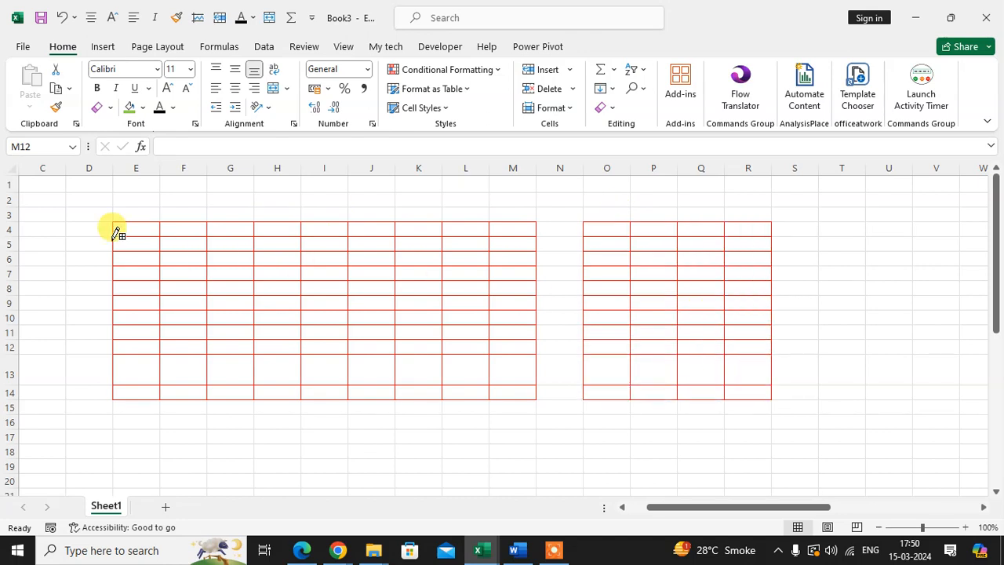
pyautogui.click(107, 106)
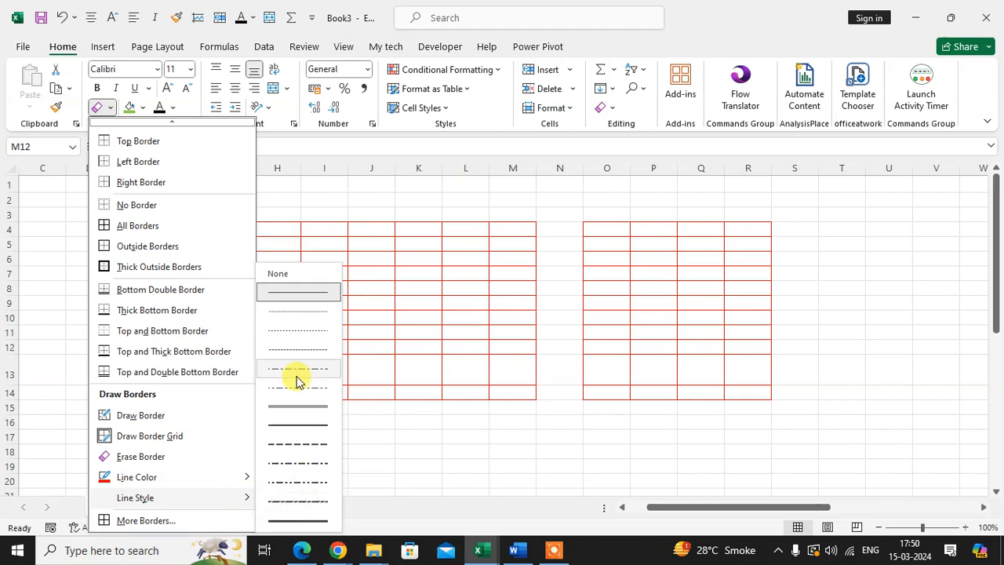
pyautogui.moveTo(306, 446)
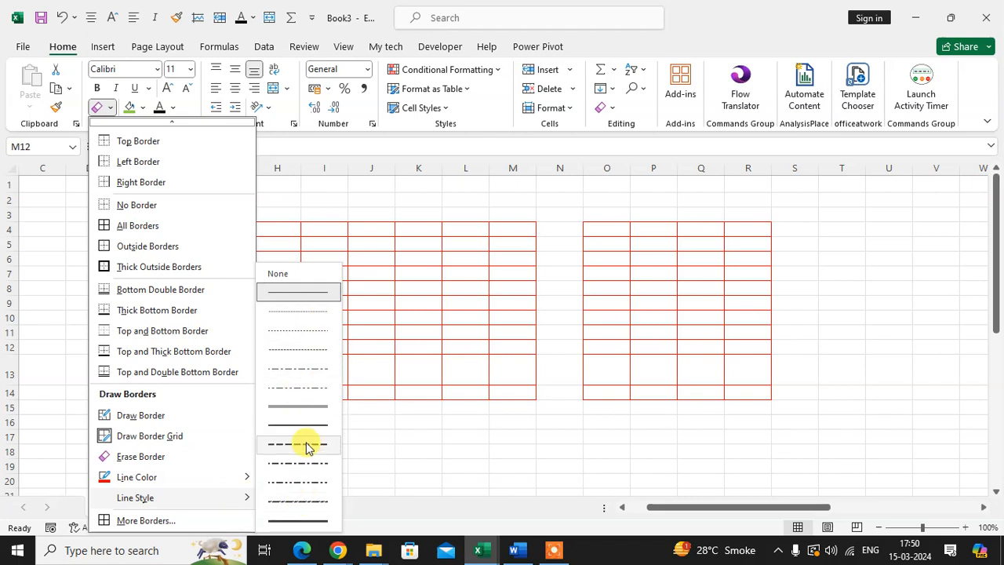
# Redraw the red grids with a dashed line style across a wide area.
pyautogui.click(306, 445)
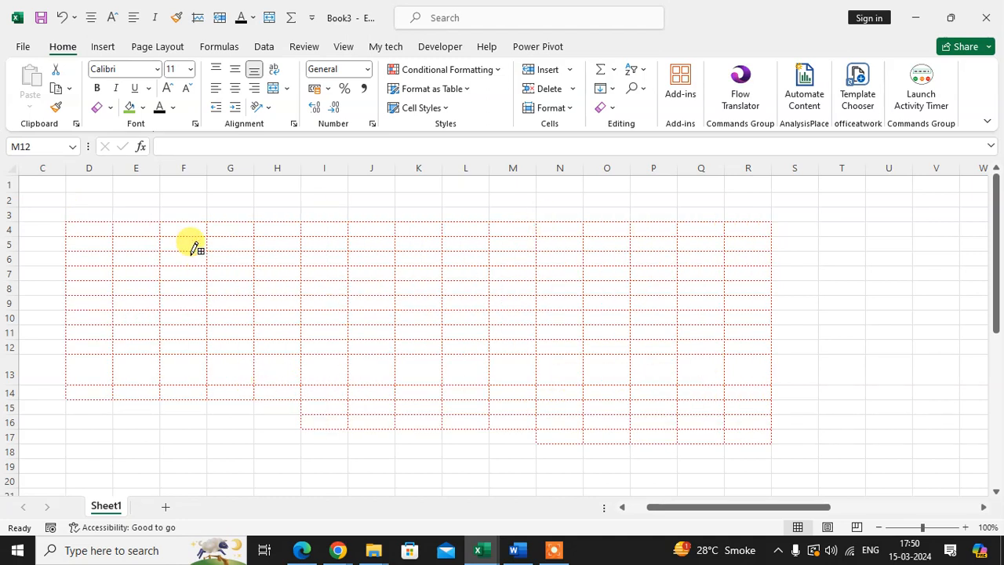
pyautogui.click(107, 106)
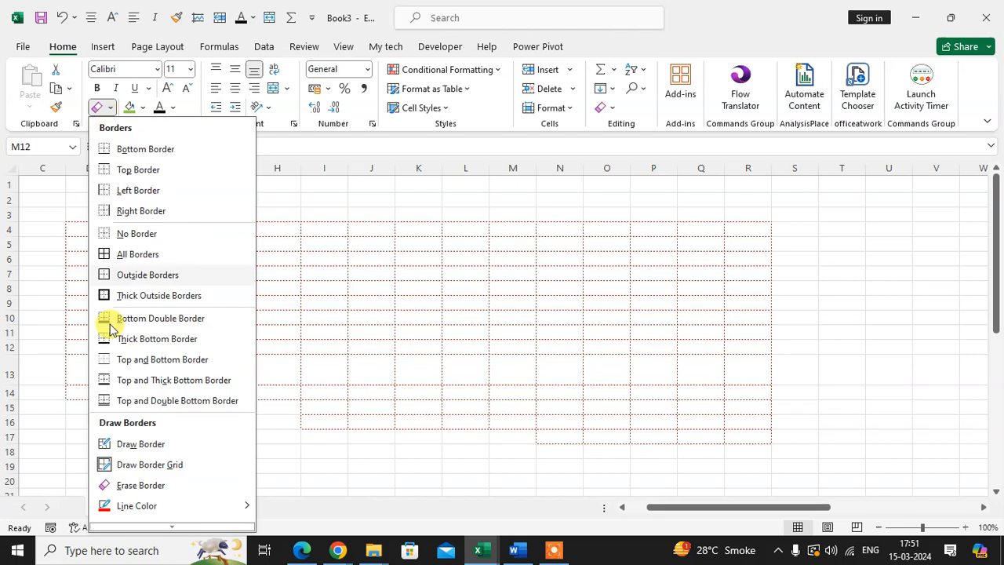
# Overlay a heavier red grid across H4:P17 with a thick line style.
pyautogui.scroll(-3)
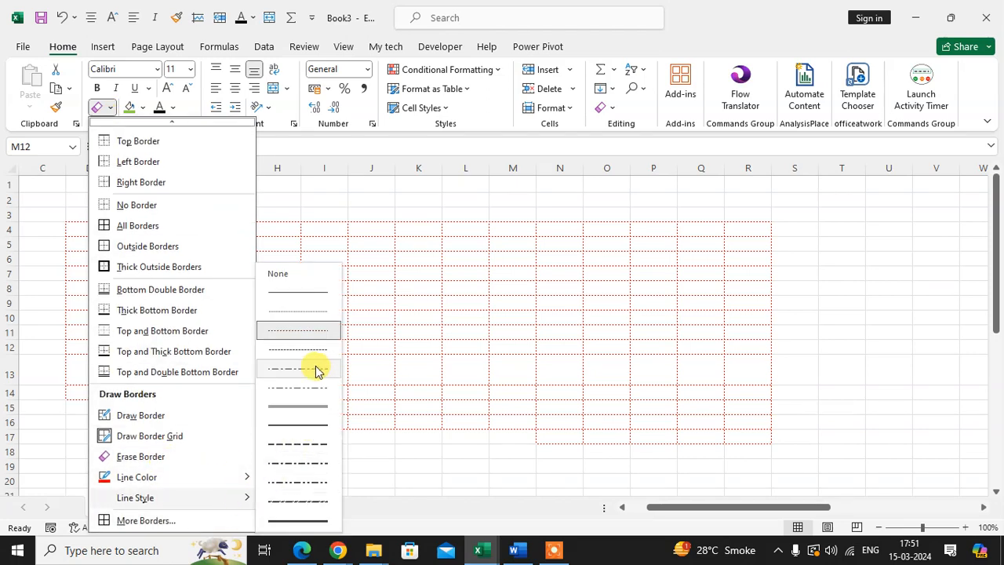
pyautogui.click(296, 370)
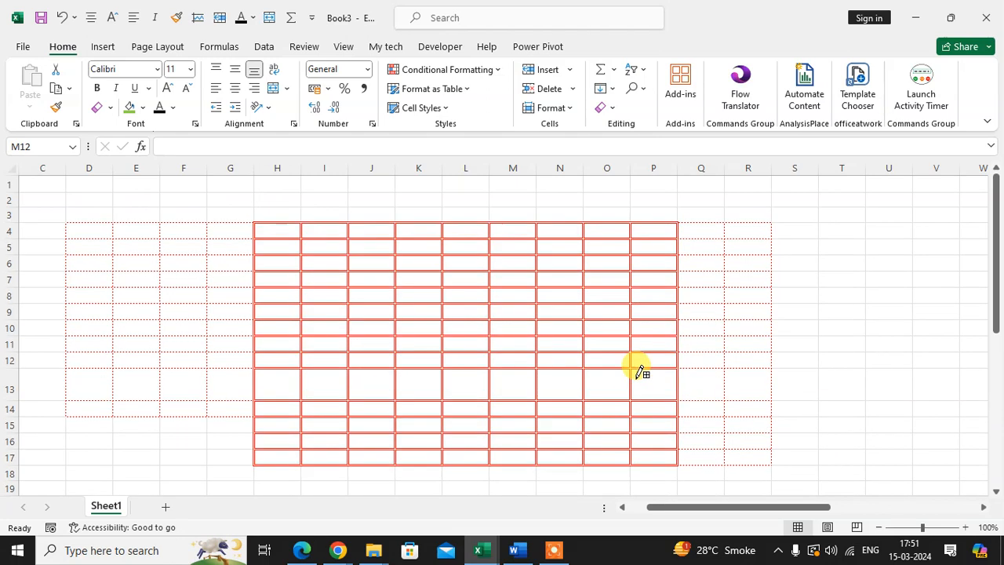